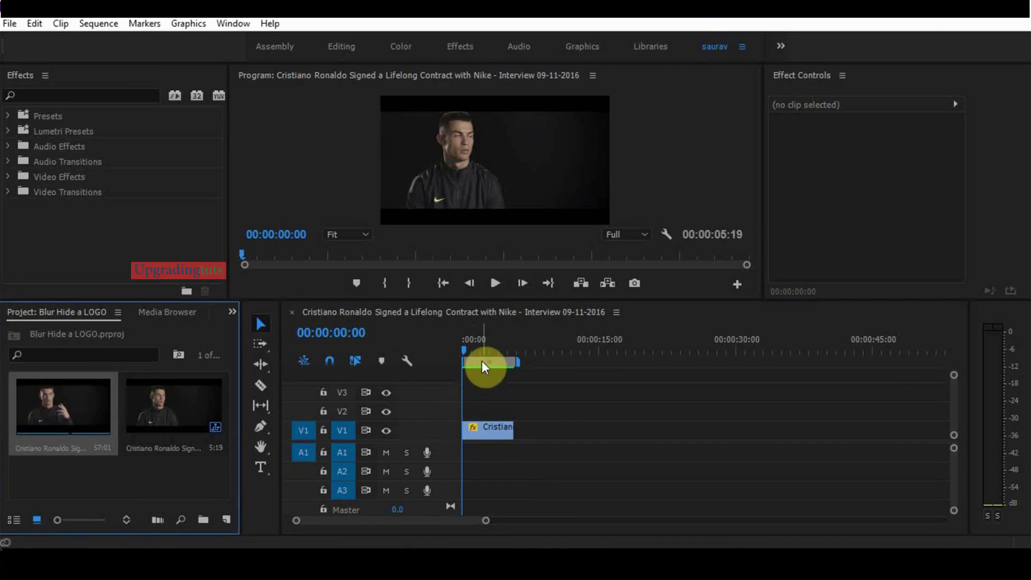
- Move the playhead to the sequence start and scrub through the interview clip
left_click(486, 349)
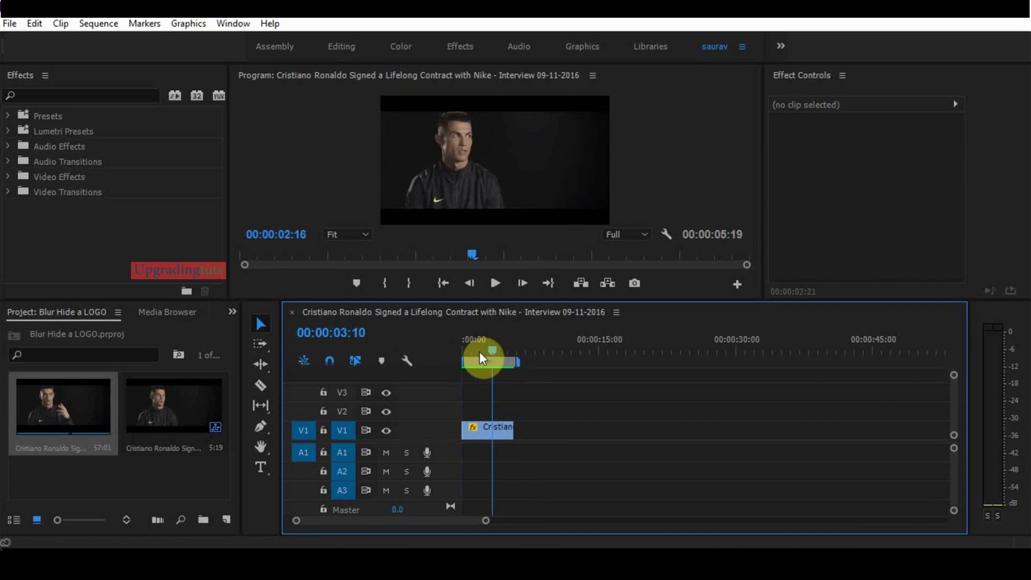
left_click_drag(483, 359, 496, 358)
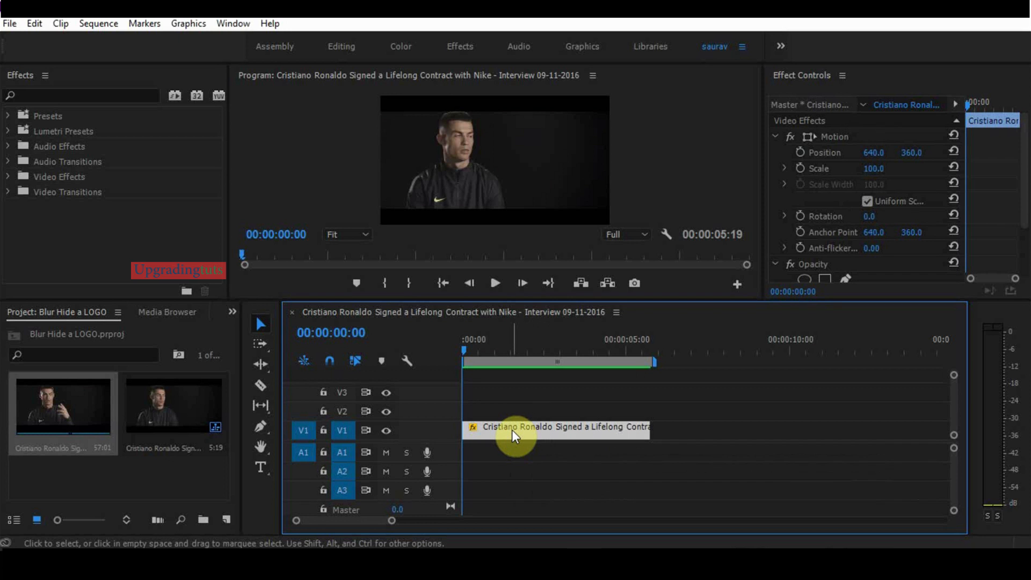
mouse_move(513, 434)
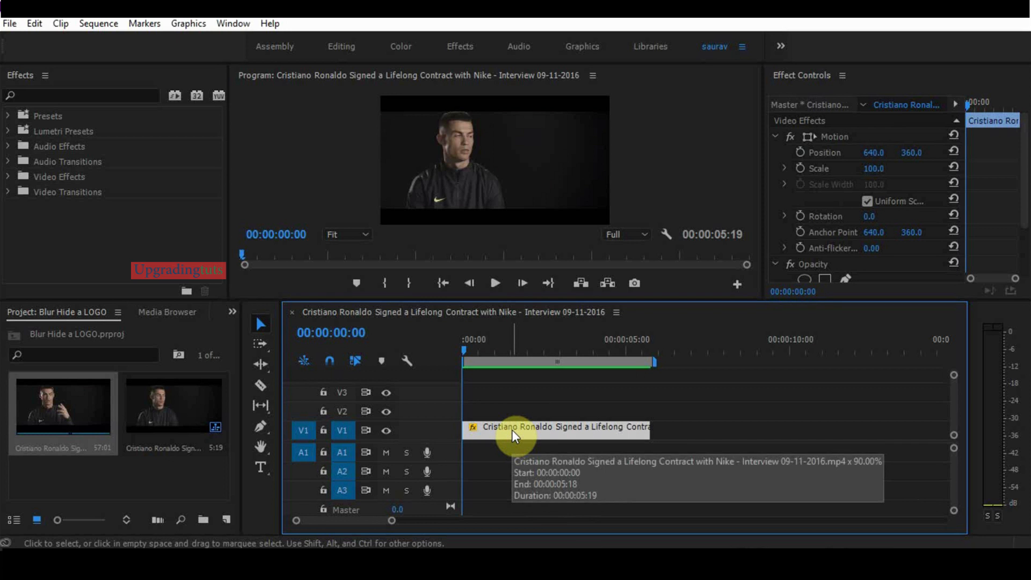
mouse_move(477, 200)
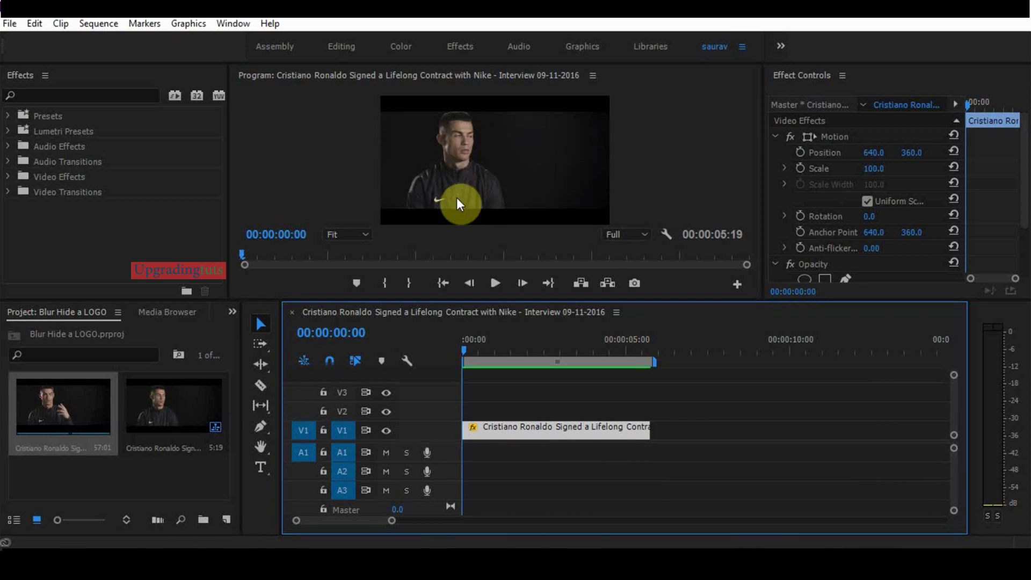
mouse_move(467, 202)
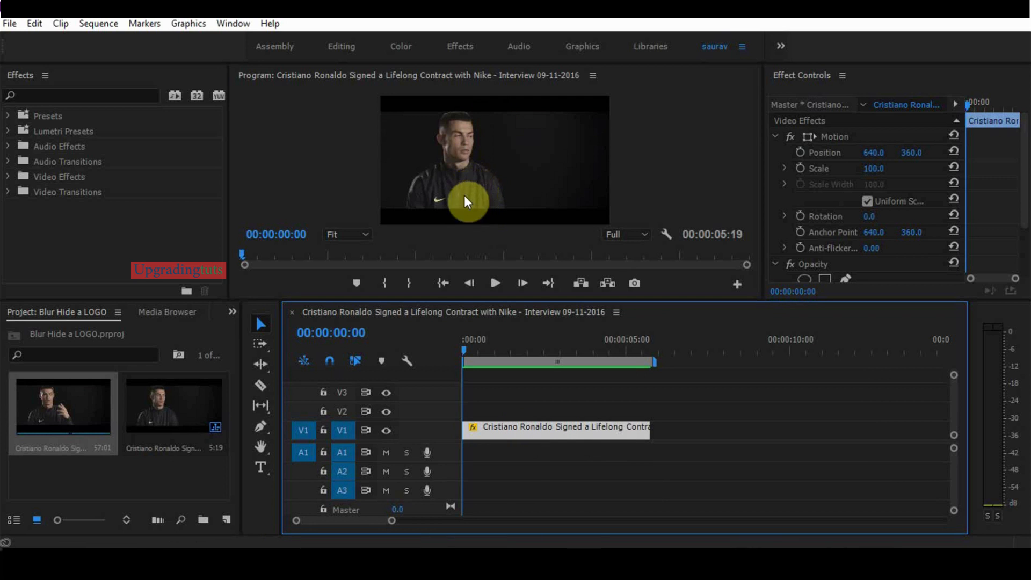
mouse_move(442, 208)
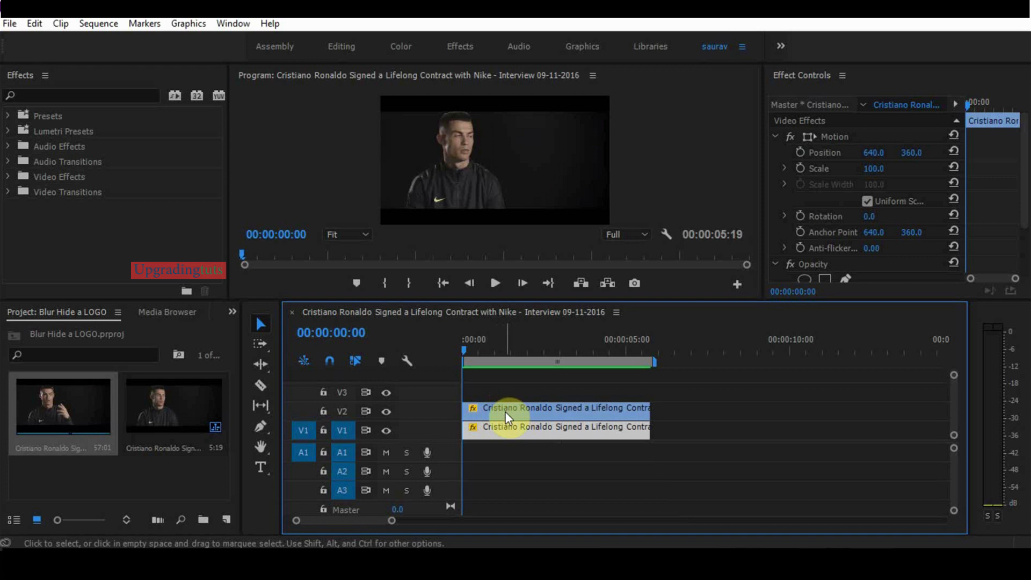
mouse_move(506, 410)
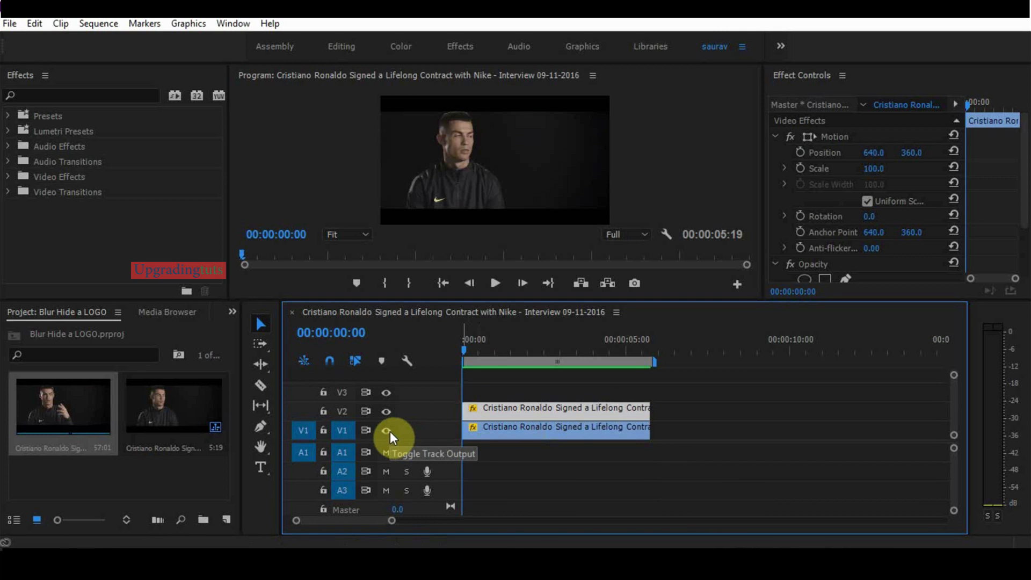
- Hide the V1 track and add a four-point opacity mask positioned over the jacket
left_click(387, 430)
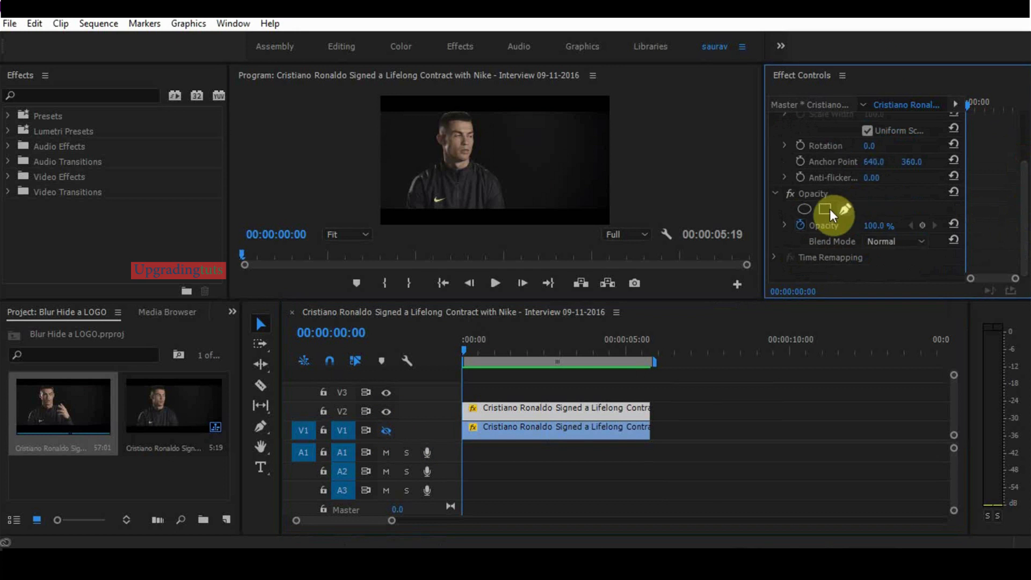
mouse_move(825, 210)
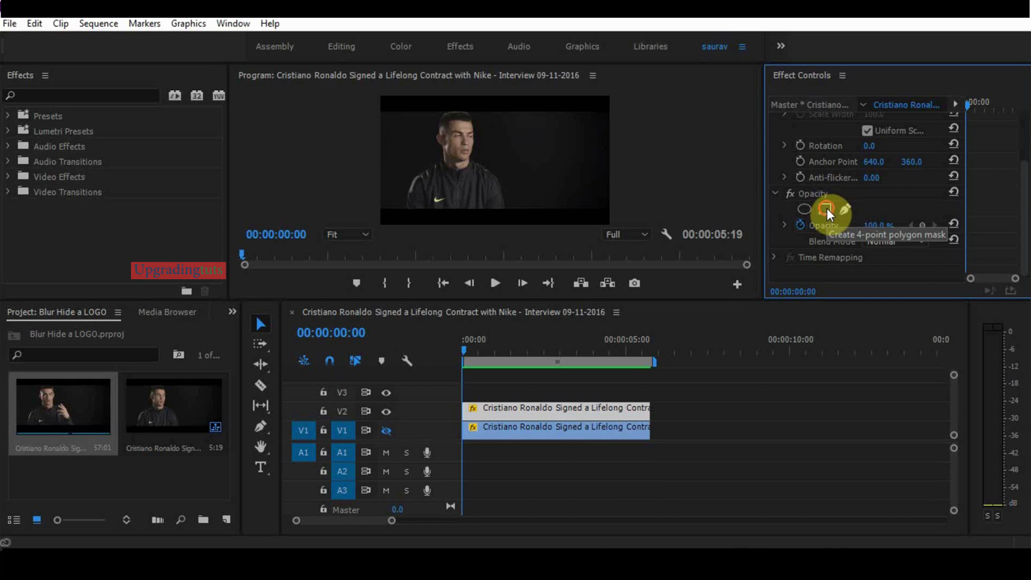
left_click(825, 209)
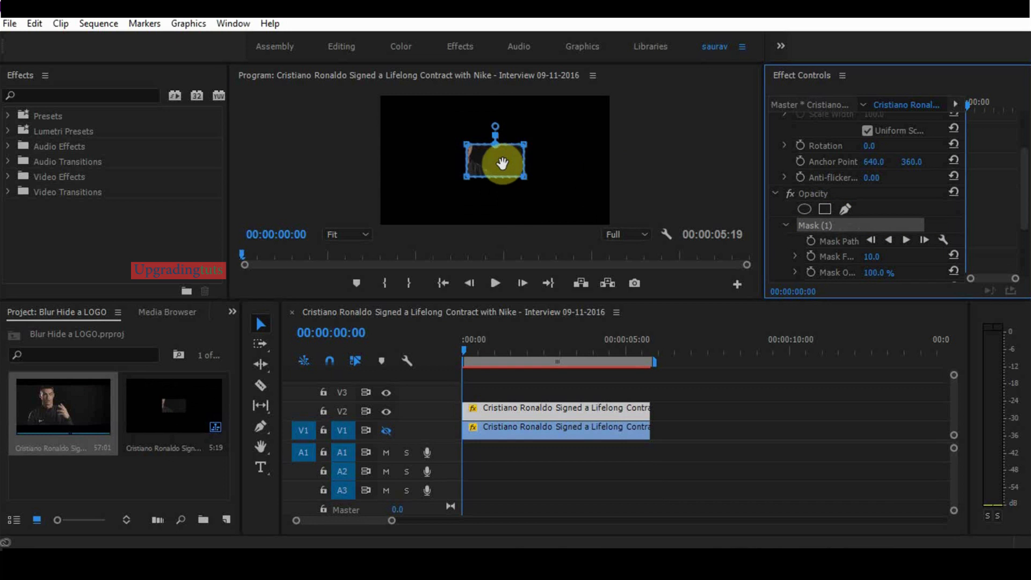
left_click_drag(504, 161, 490, 171)
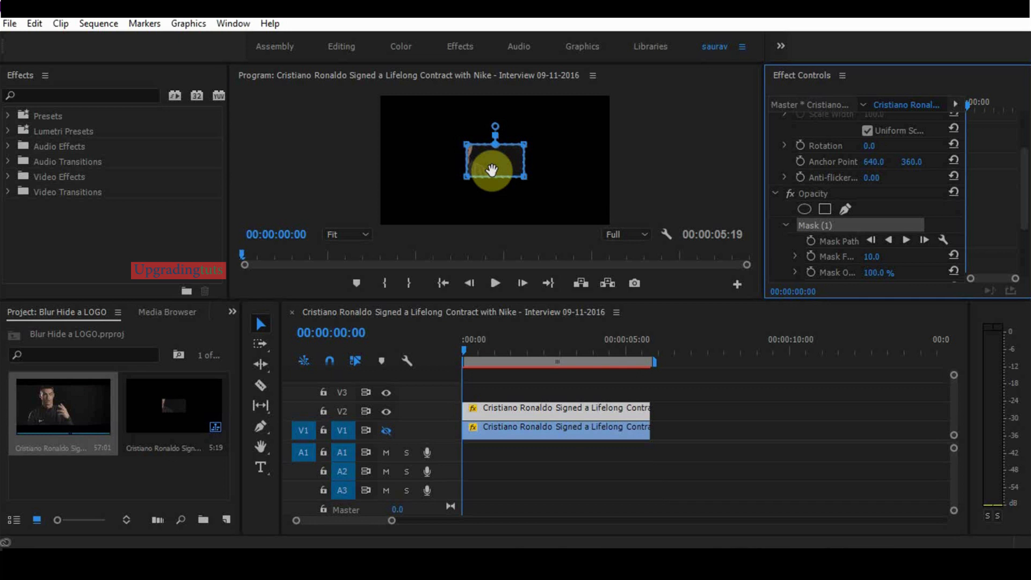
left_click_drag(495, 161, 472, 184)
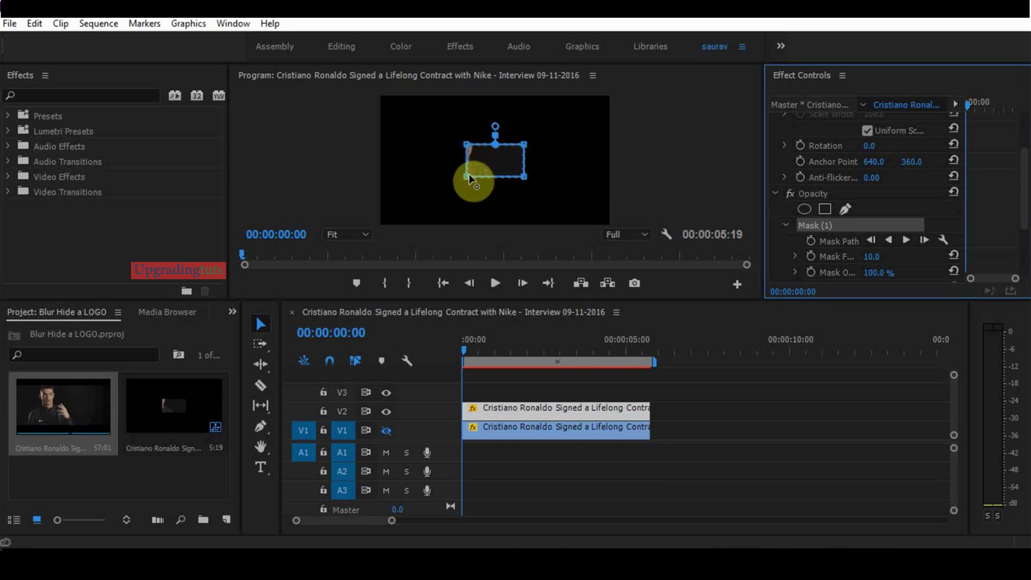
- Drag the mask's corners in tightly around the Nike logo
left_click_drag(473, 181, 433, 197)
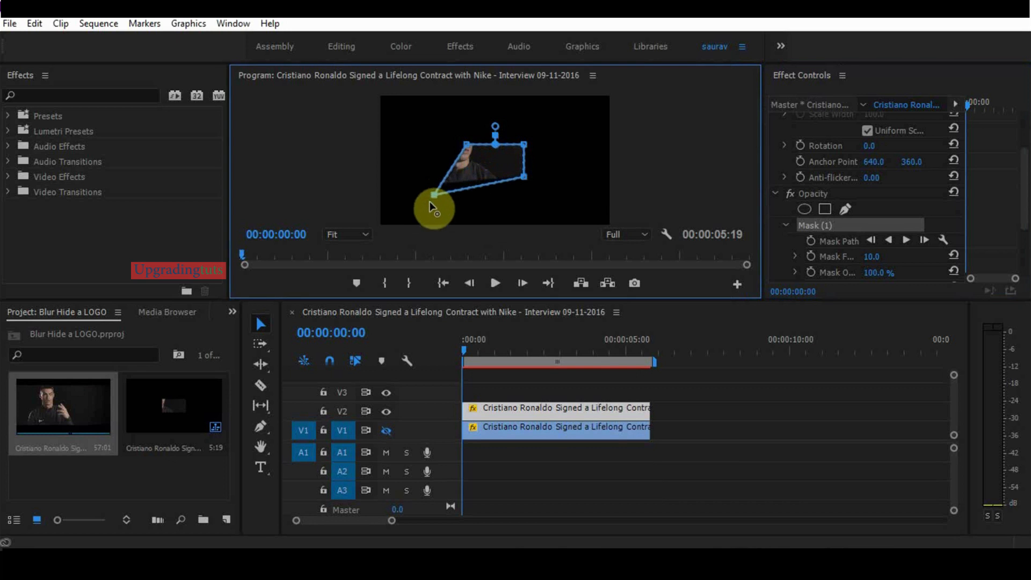
left_click_drag(434, 208, 526, 182)
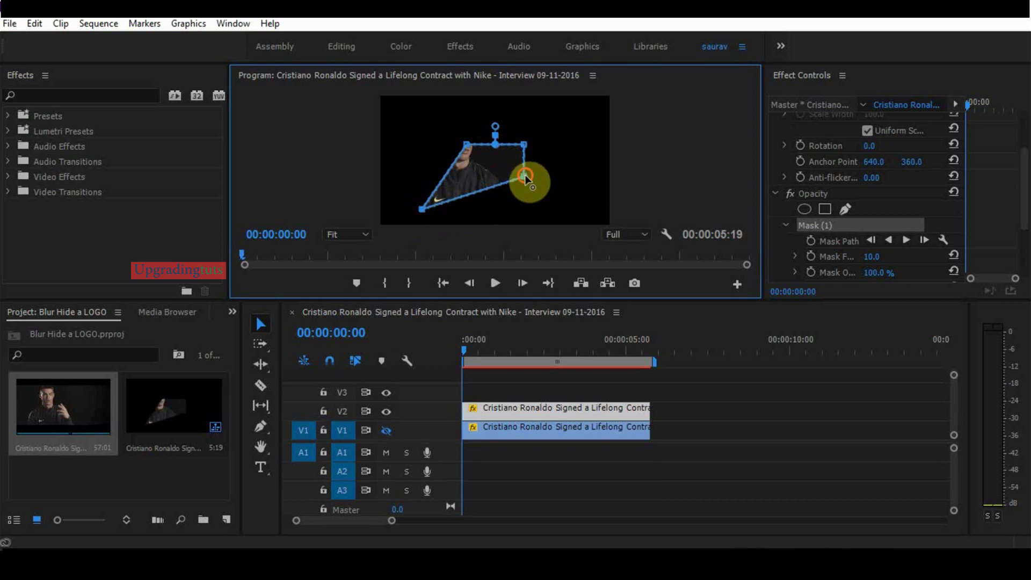
left_click_drag(529, 182, 454, 209)
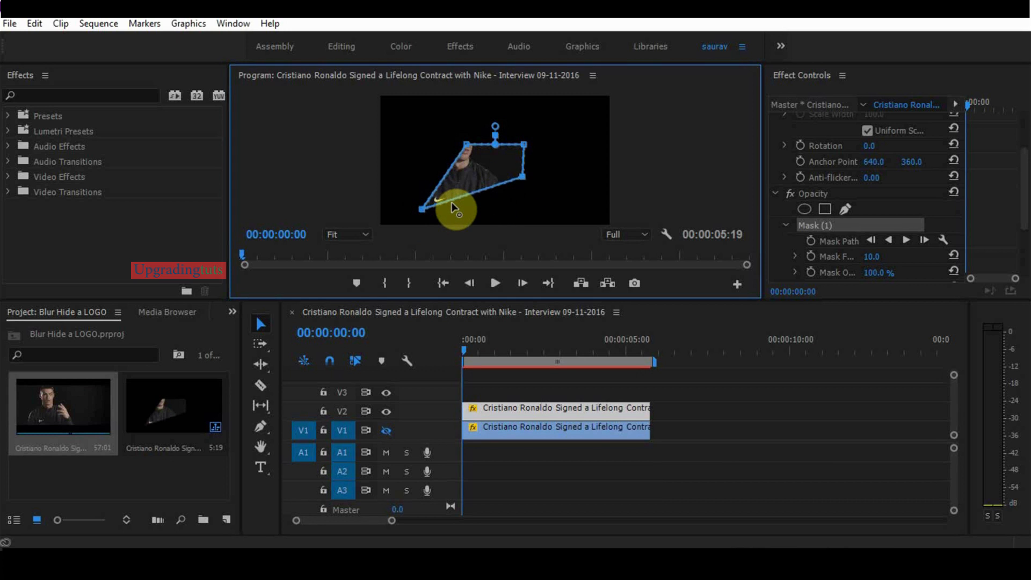
left_click_drag(454, 209, 523, 146)
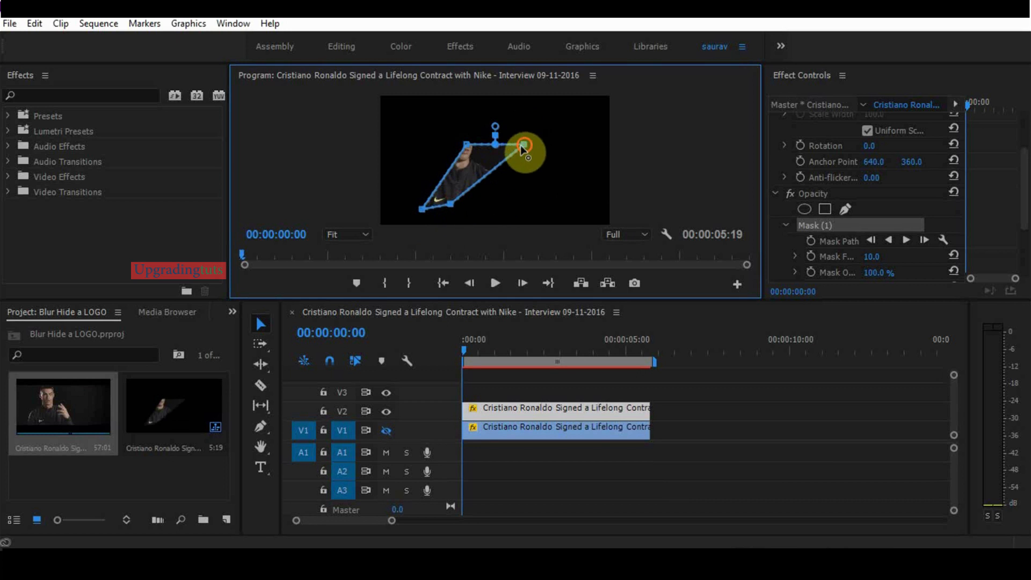
left_click_drag(522, 146, 457, 143)
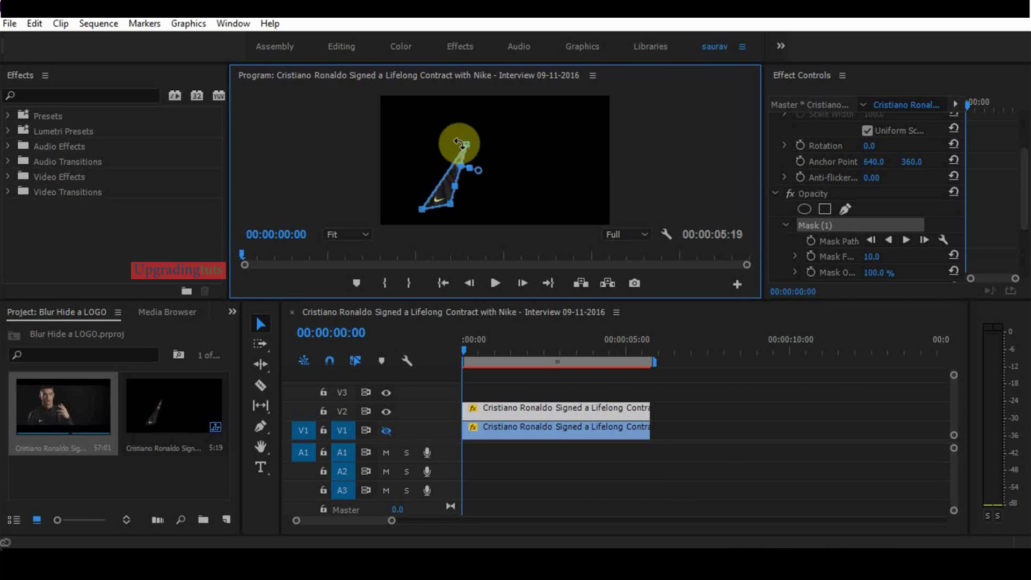
left_click_drag(459, 141, 453, 189)
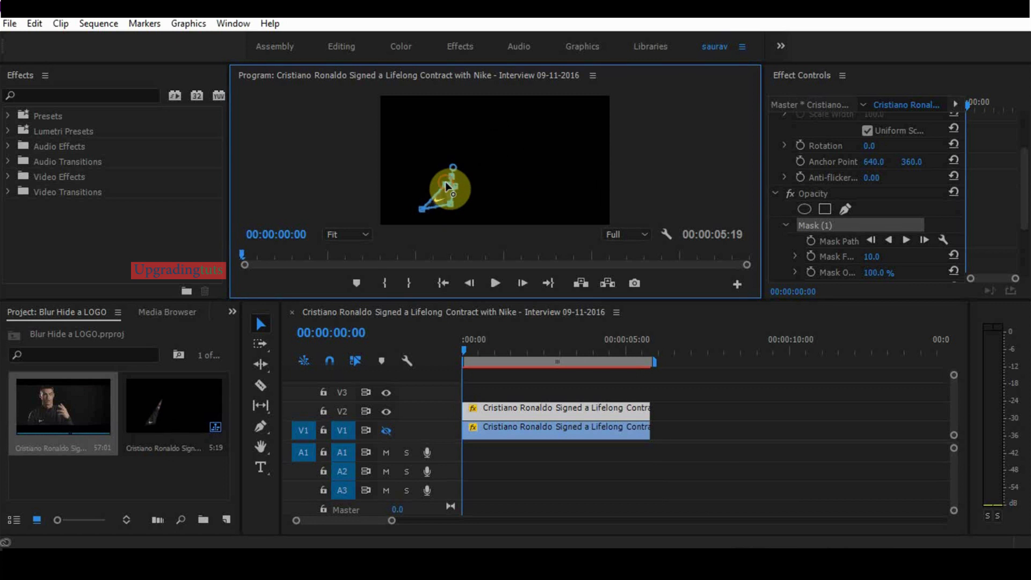
- At 50% monitor zoom, refine the mask corners over the logo, then return to Fit
left_click(346, 234)
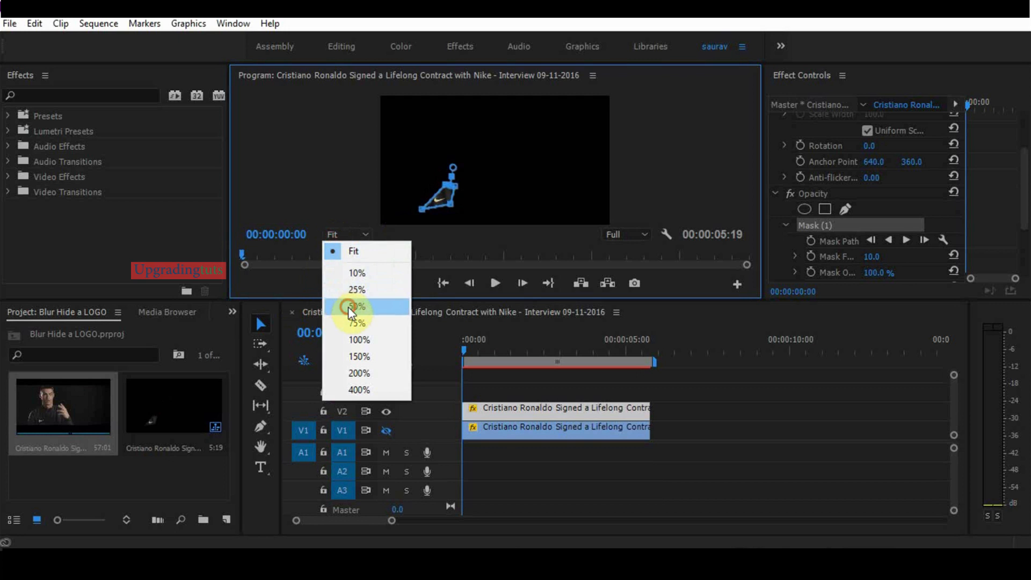
left_click(357, 307)
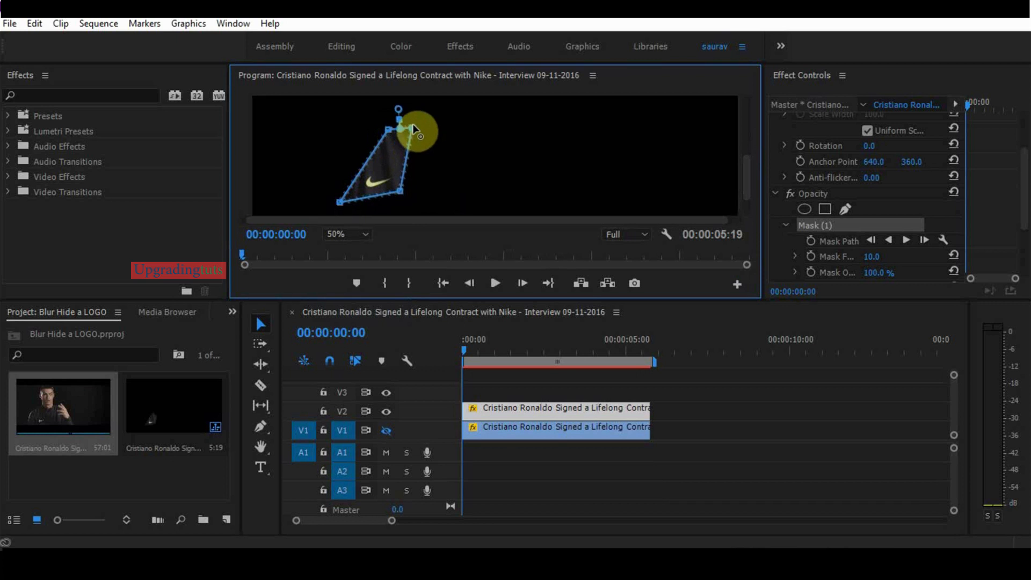
left_click_drag(413, 130, 419, 187)
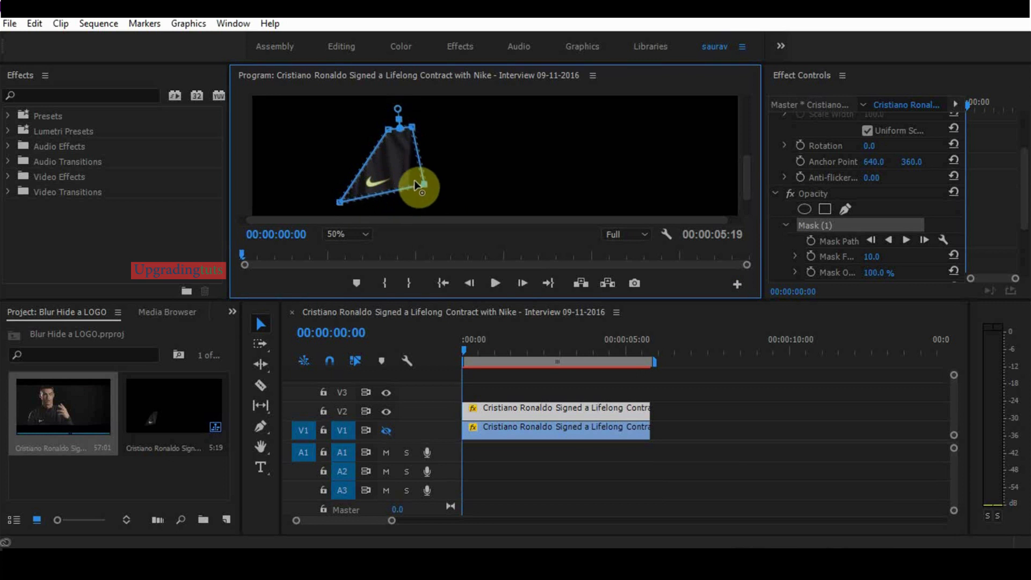
left_click_drag(418, 188, 342, 203)
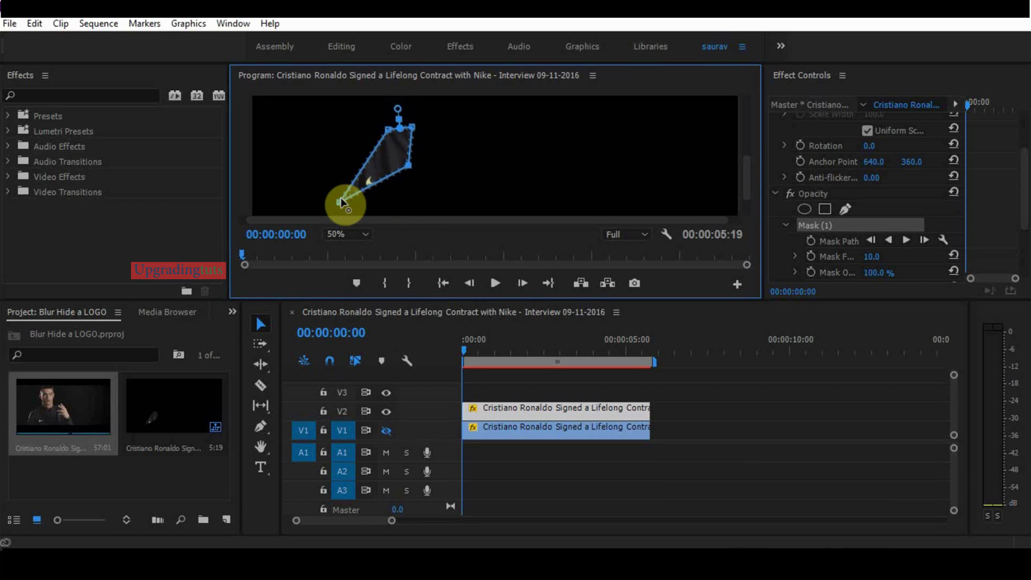
left_click_drag(345, 204, 378, 165)
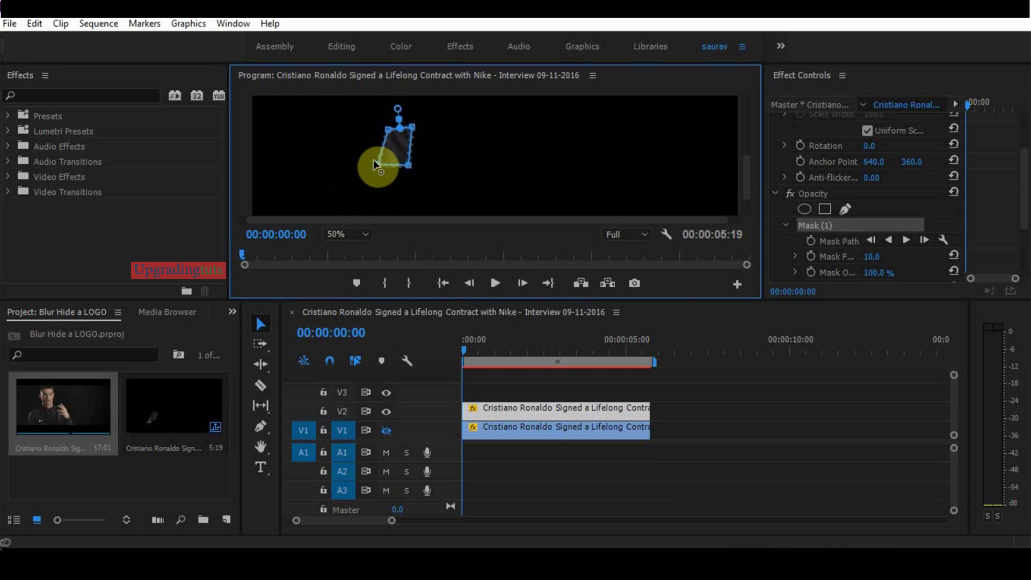
left_click_drag(379, 164, 391, 135)
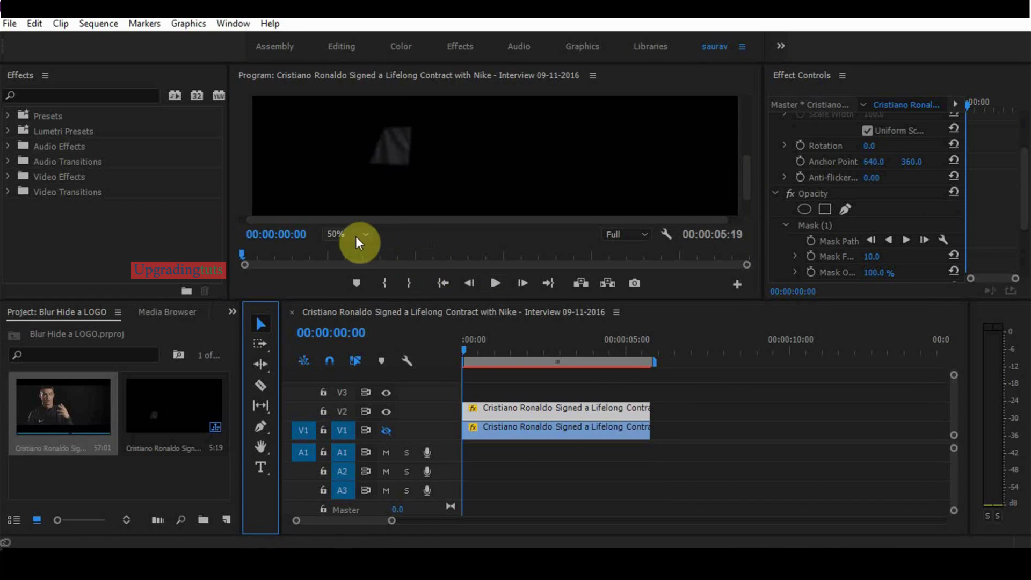
left_click(337, 234)
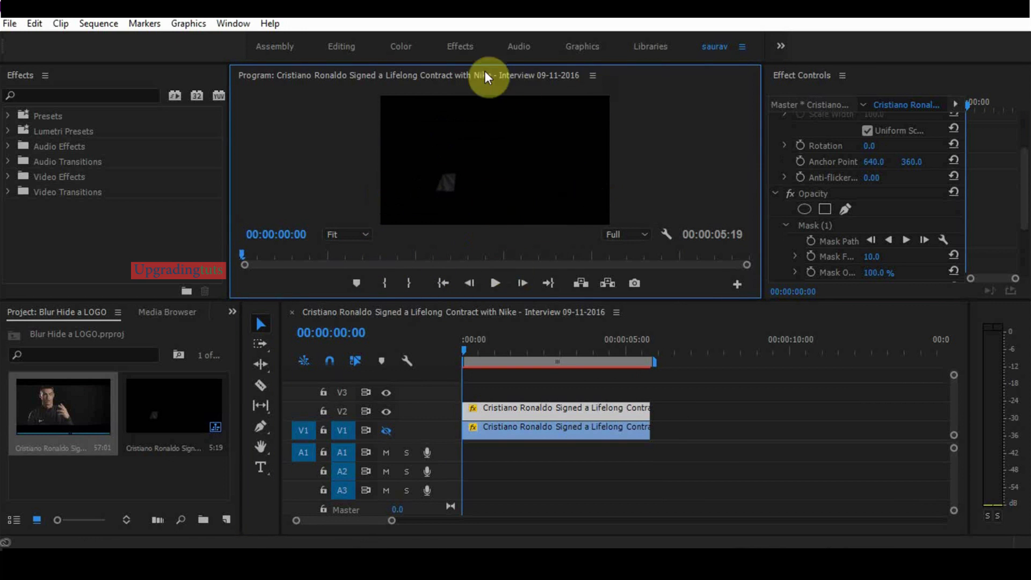
mouse_move(387, 430)
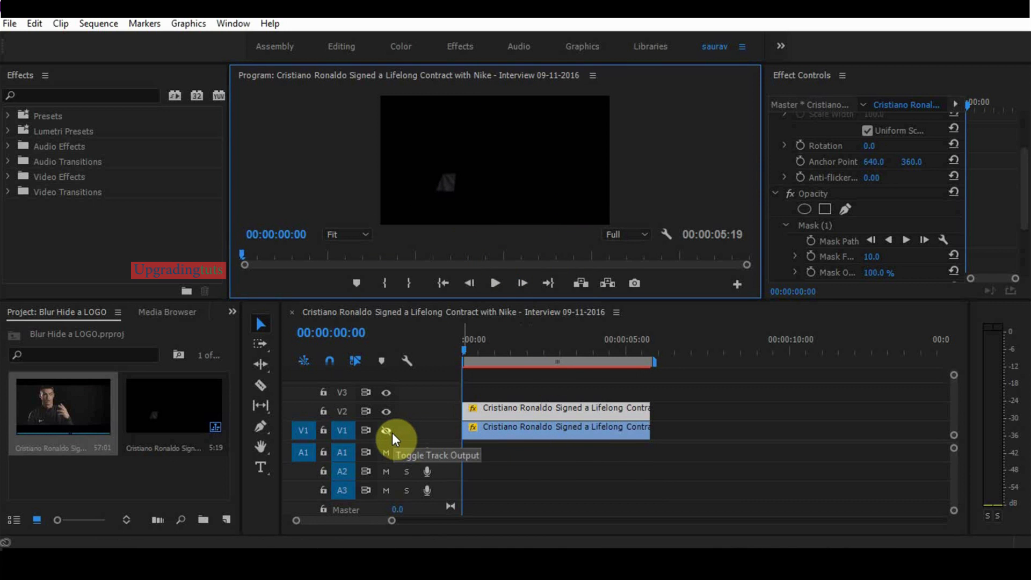
- Turn V1 track output back on and set the Program Monitor zoom to 50%
left_click(387, 430)
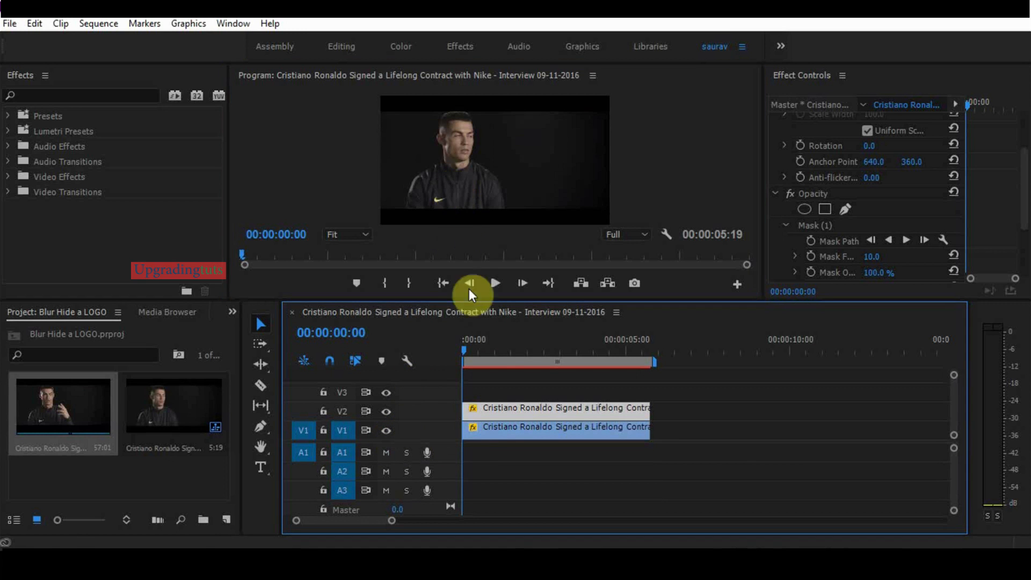
mouse_move(973, 162)
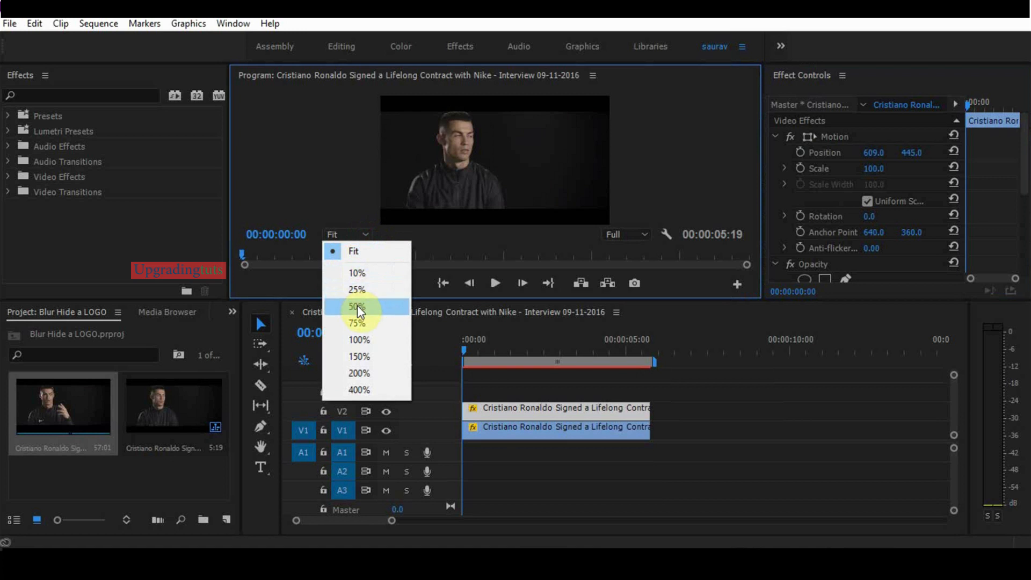
left_click(357, 306)
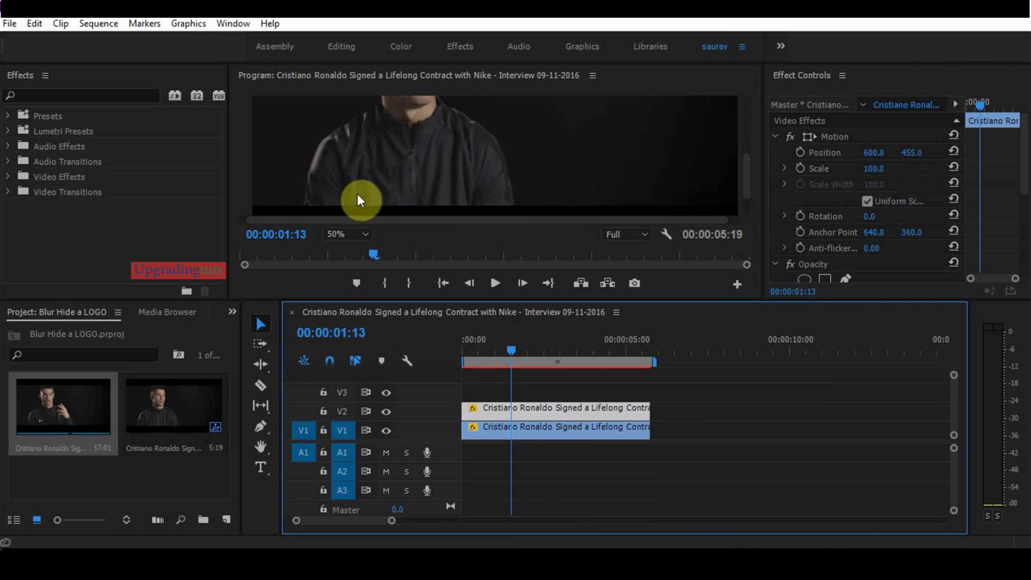
mouse_move(383, 199)
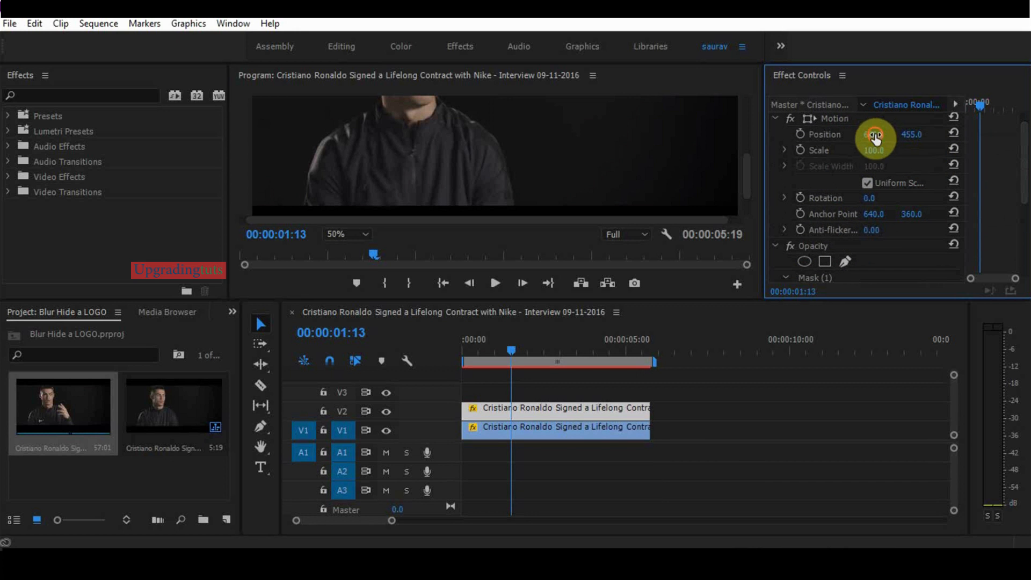
- Shift the patch sideways by scrubbing Position X, then scroll down Effect Controls
left_click_drag(875, 135, 882, 135)
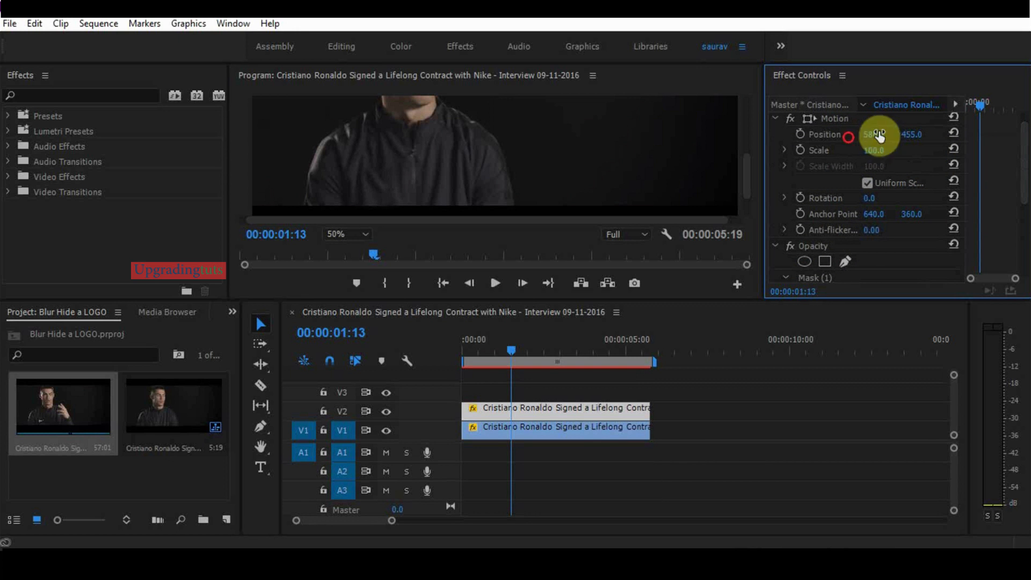
scroll("down", 3)
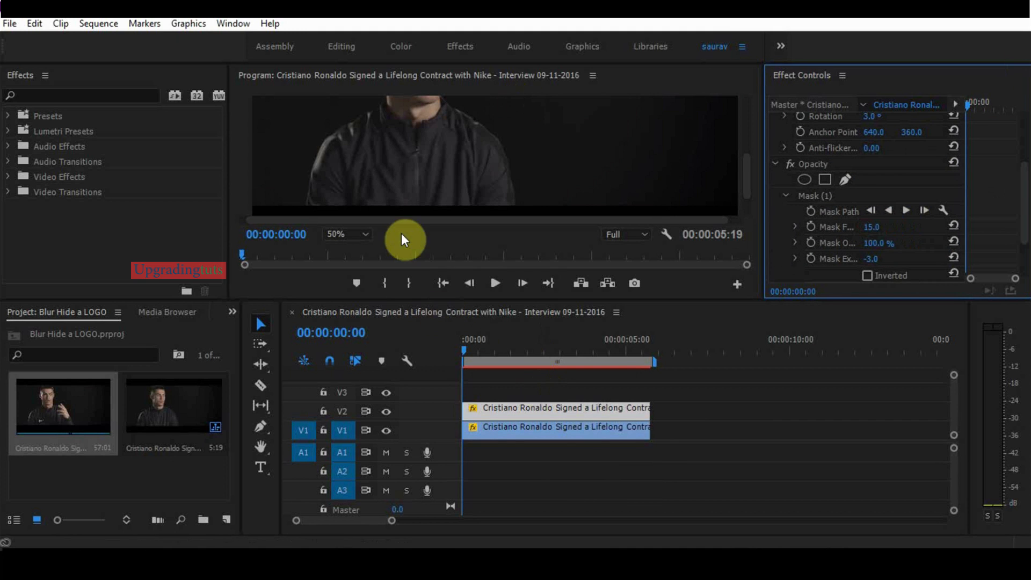
left_click(485, 349)
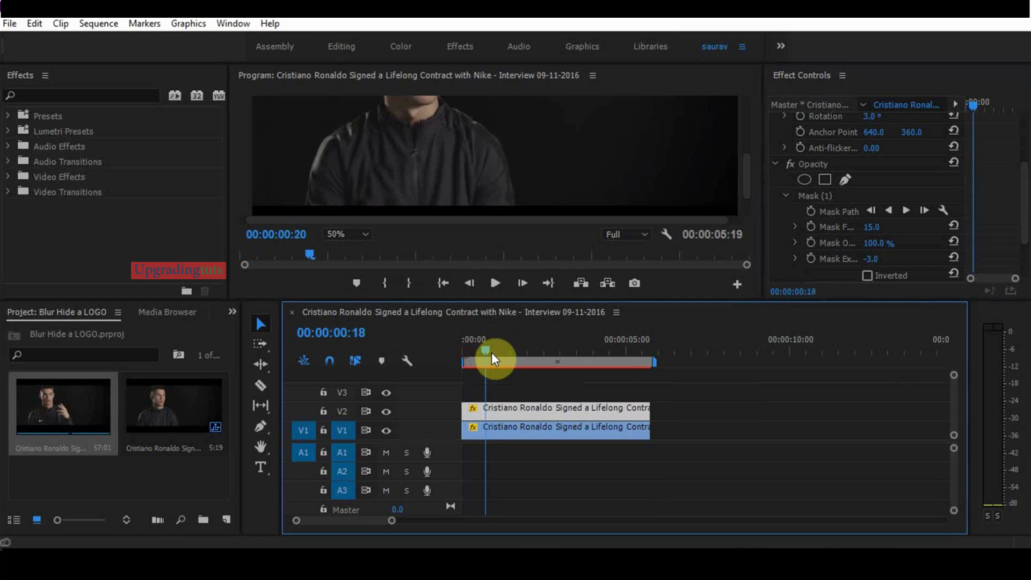
left_click_drag(490, 360, 510, 360)
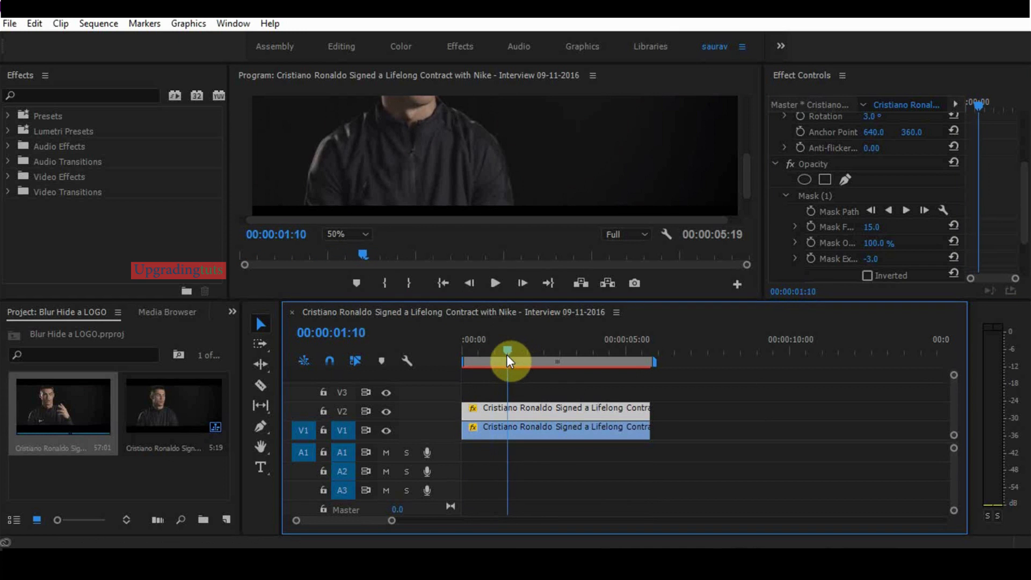
left_click_drag(507, 360, 556, 361)
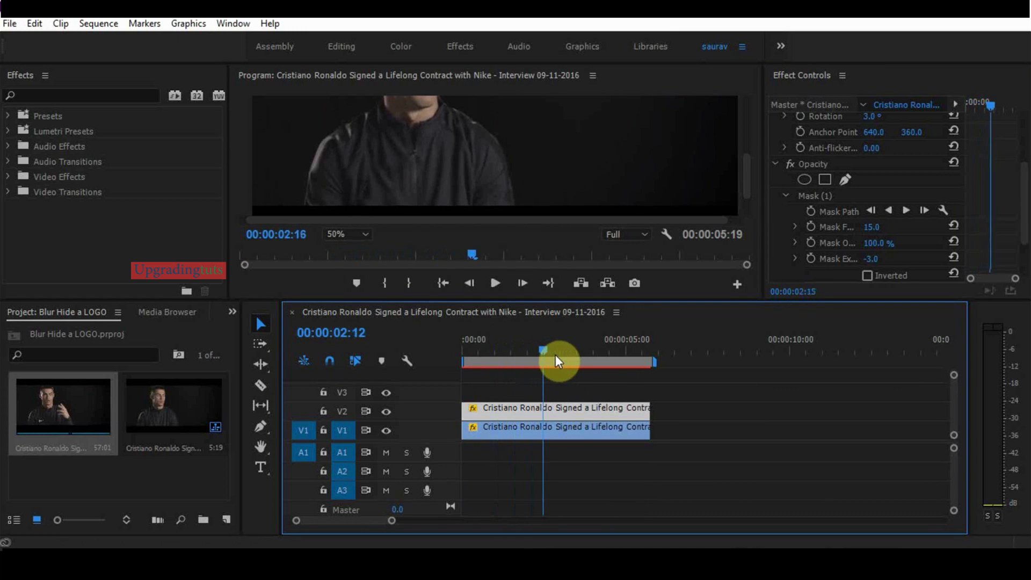
left_click_drag(556, 361, 595, 361)
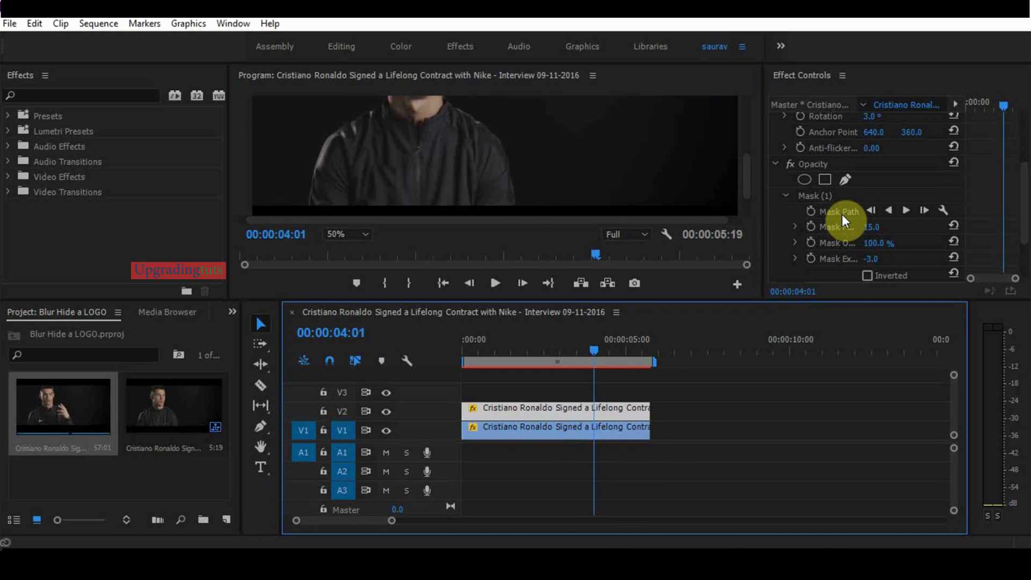
mouse_move(847, 222)
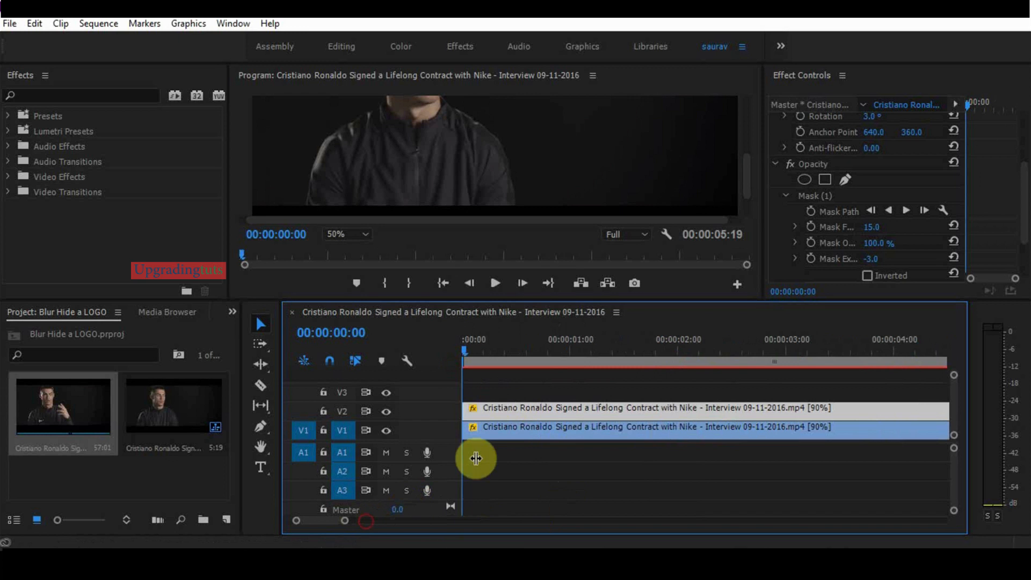
mouse_move(651, 262)
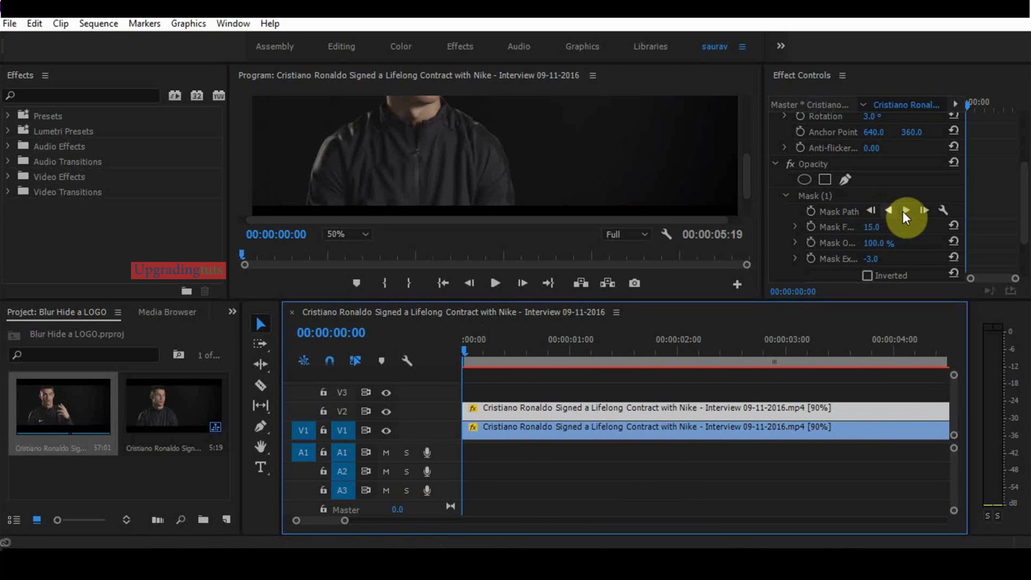
mouse_move(813, 219)
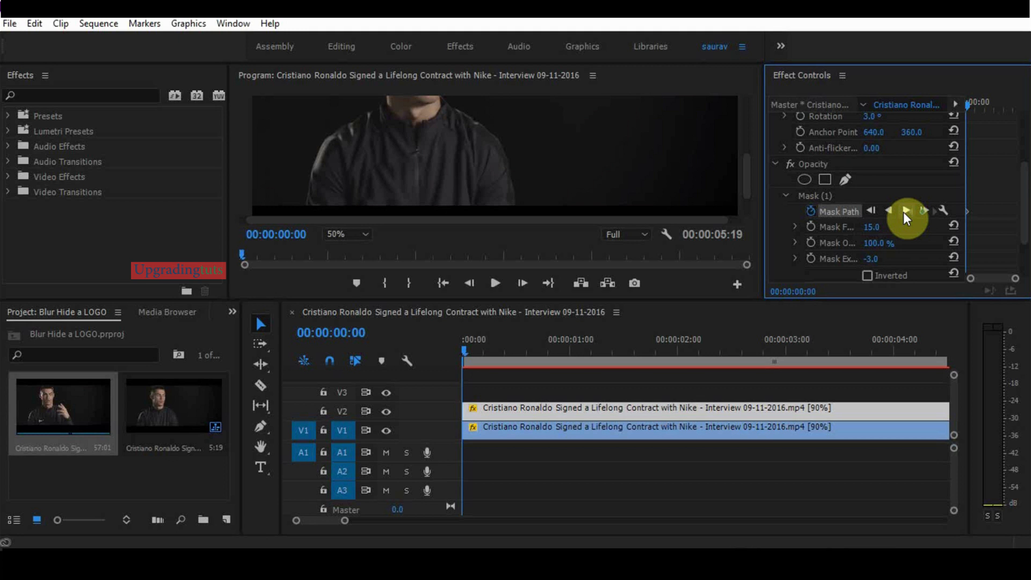
- Track the logo mask forward through the clip from the first frame
left_click(907, 211)
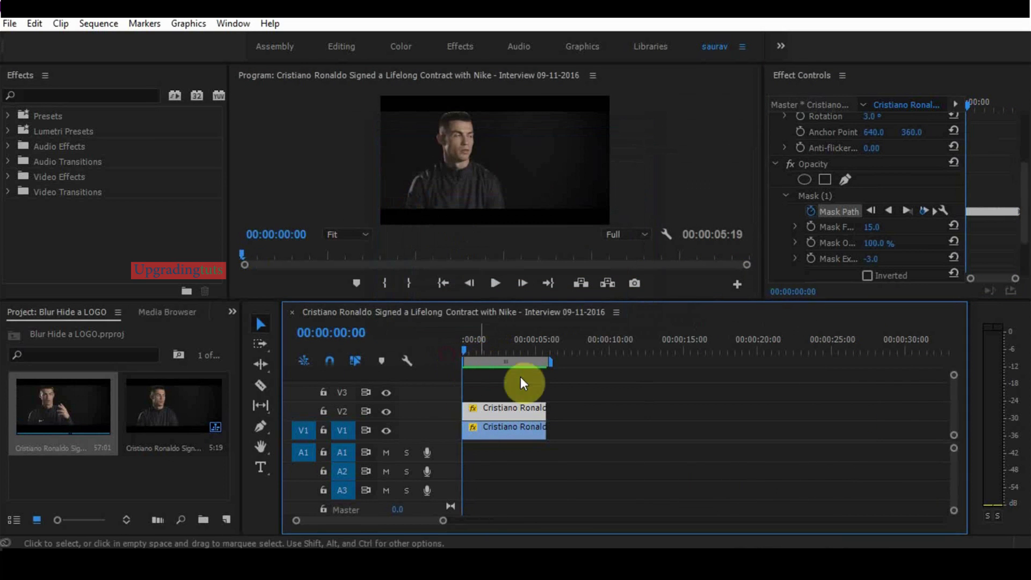
left_click(495, 283)
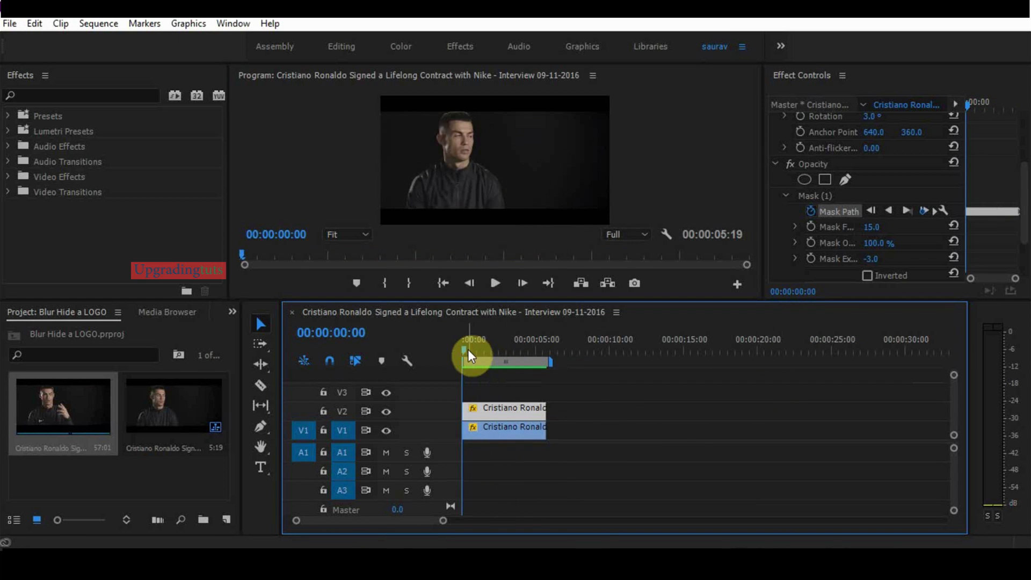
left_click(494, 283)
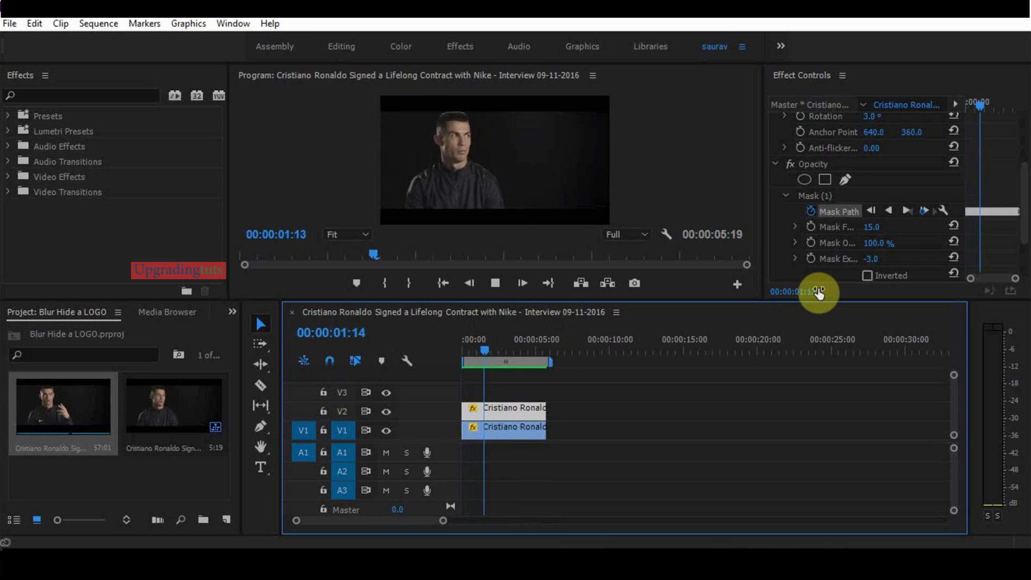